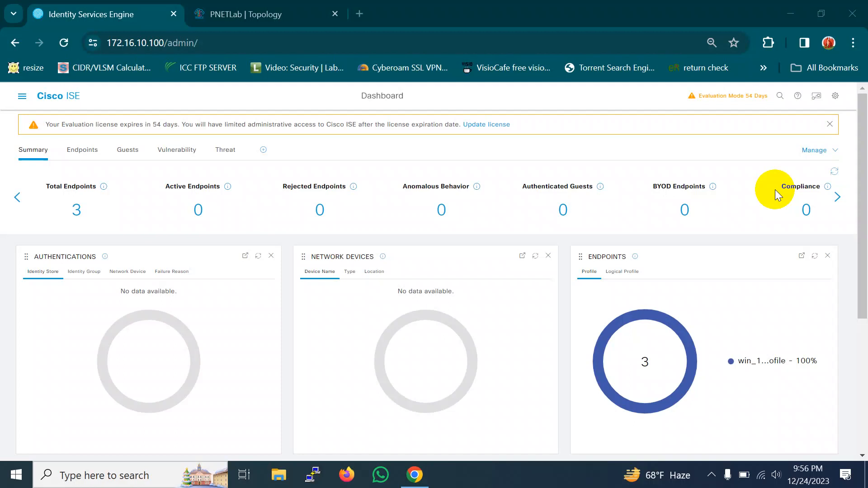
mouse_move(835, 96)
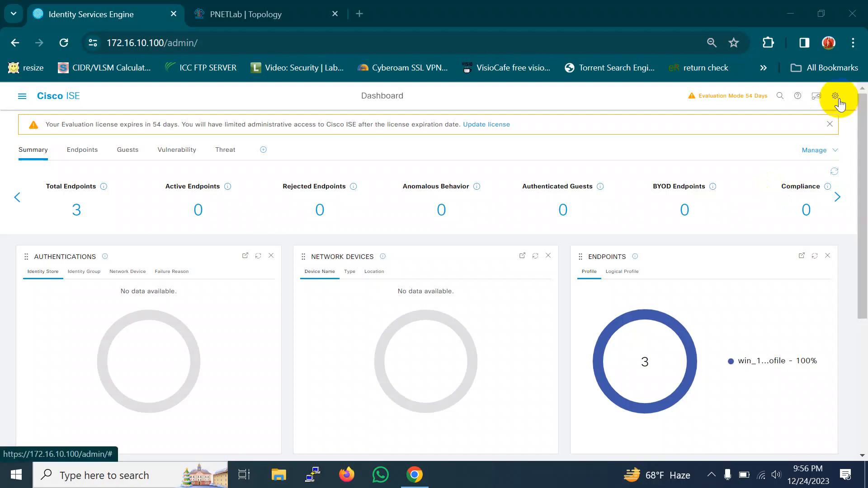
mouse_move(537, 52)
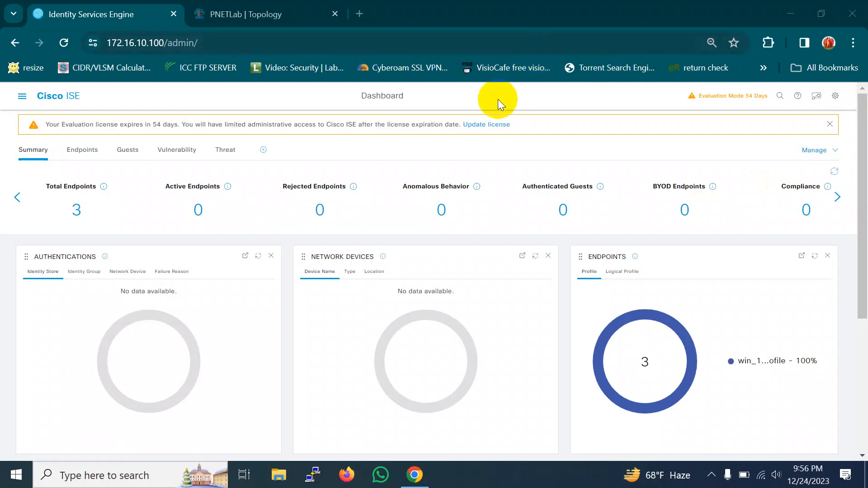
mouse_move(22, 95)
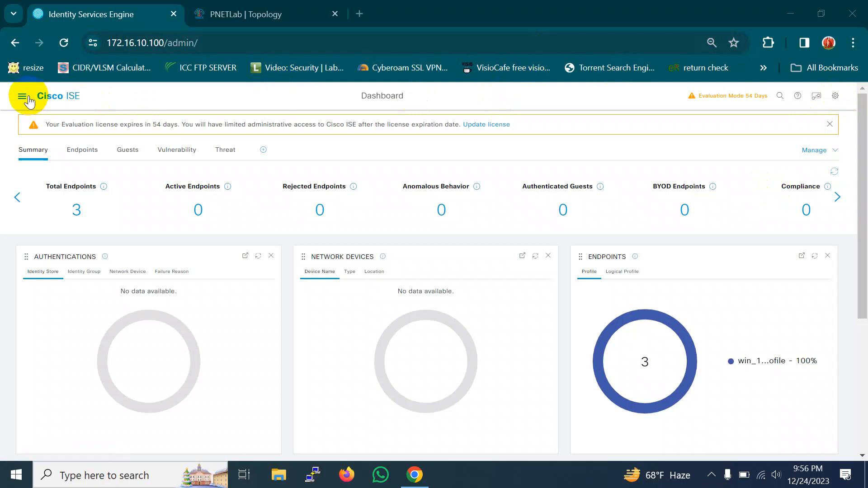
- Show the Administration section of the main navigation menu from the dashboard
left_click(22, 96)
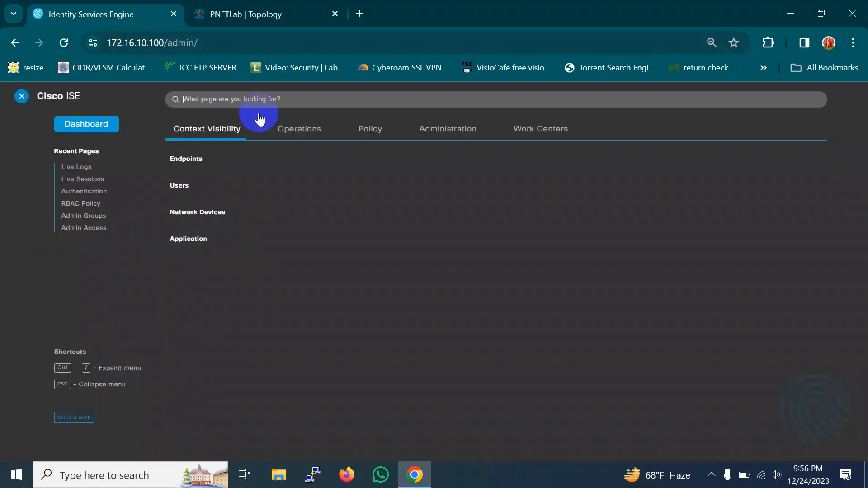
mouse_move(447, 129)
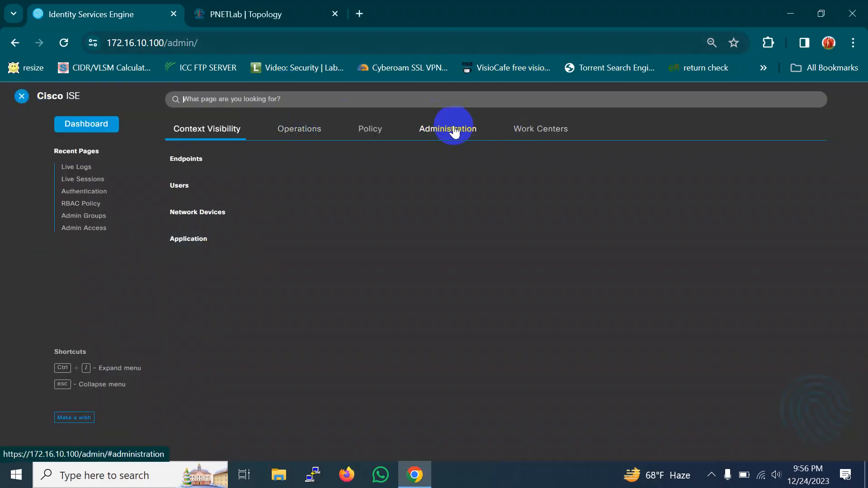
left_click(447, 129)
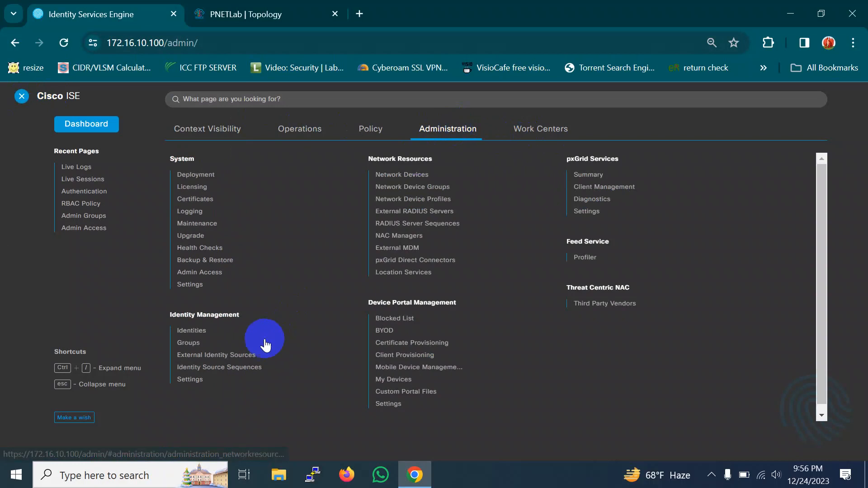
mouse_move(240, 355)
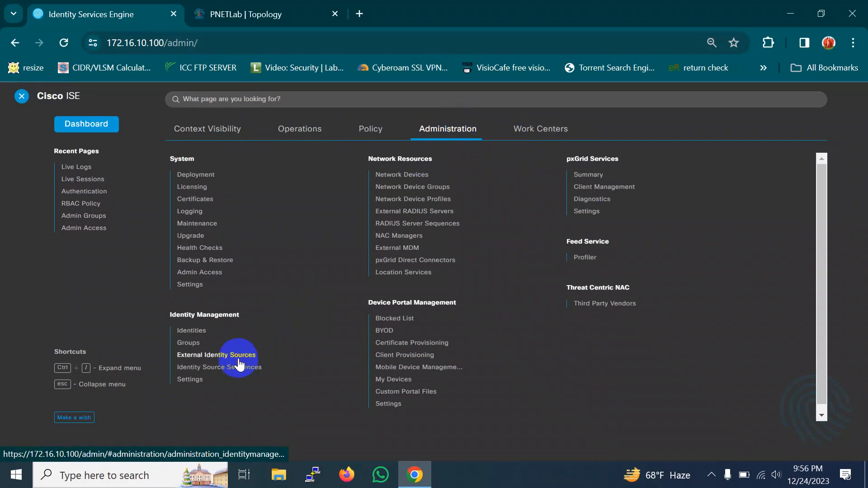
- Go to External Identity Sources > Active Directory and show the esl.local AD join point's connection details
left_click(216, 354)
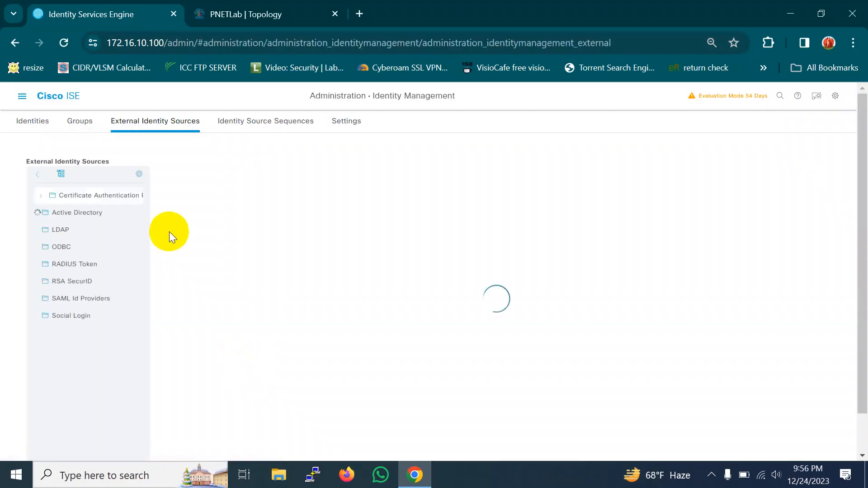
left_click(76, 213)
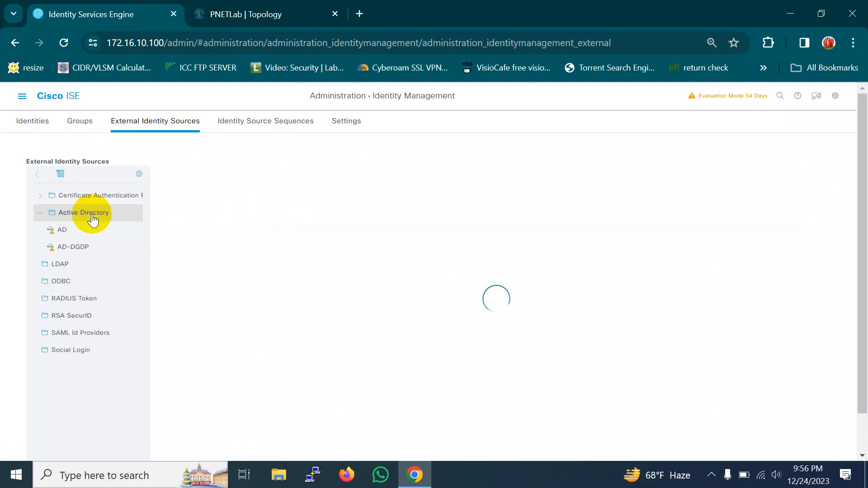
left_click(83, 212)
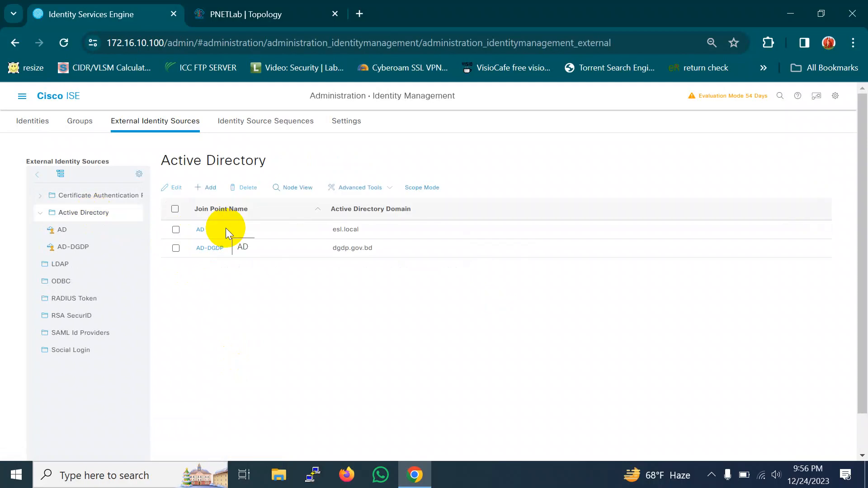
mouse_move(208, 232)
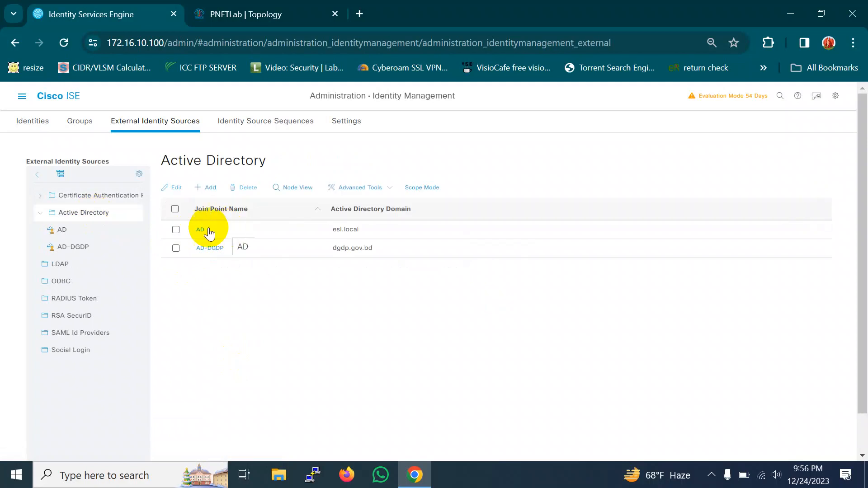
mouse_move(203, 233)
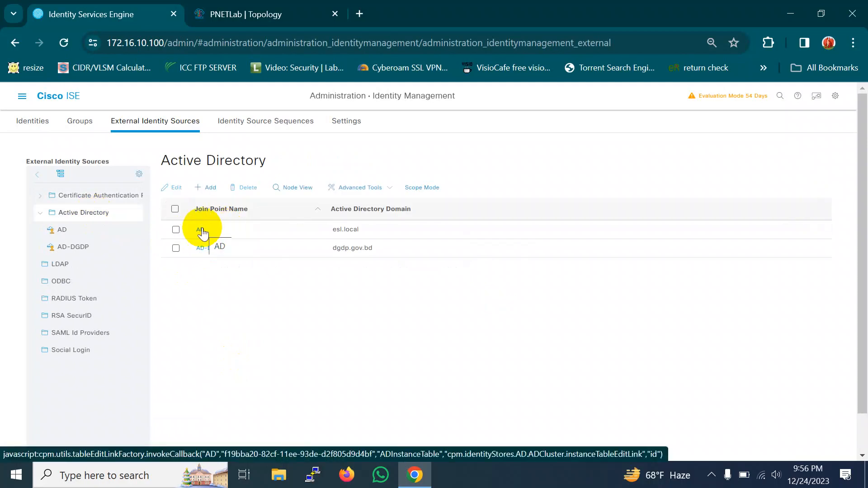
left_click(201, 228)
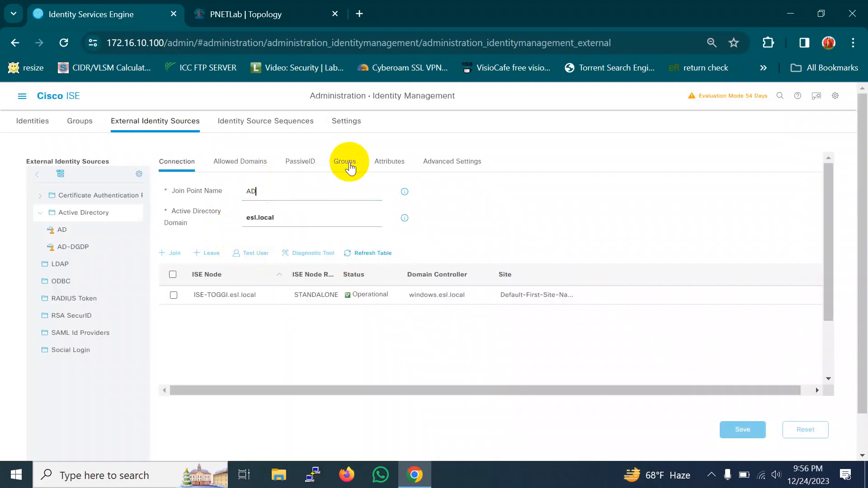
- Delete the esl.local/Users/ISE and esl.local/Users/nac groups from the join point's Groups list
left_click(343, 161)
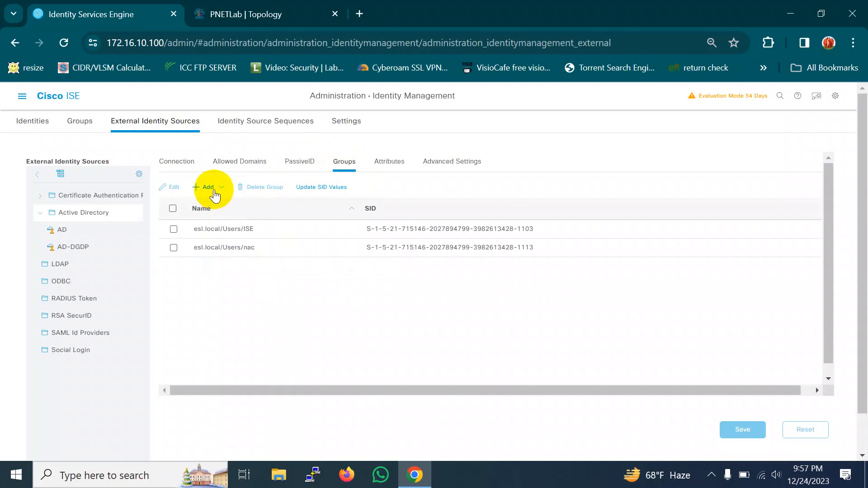
left_click(172, 229)
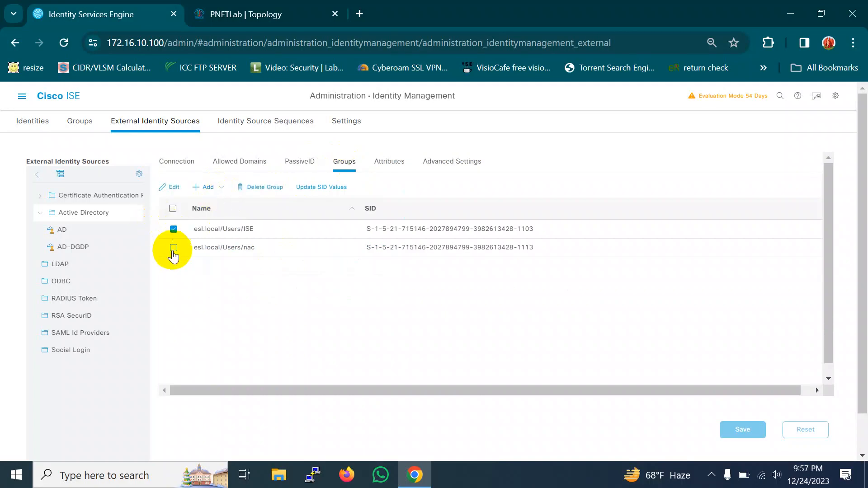
left_click(174, 248)
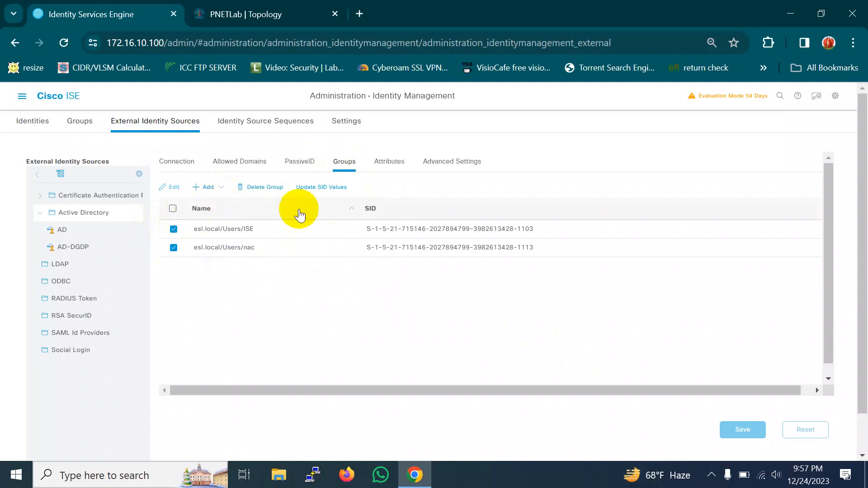
left_click(264, 186)
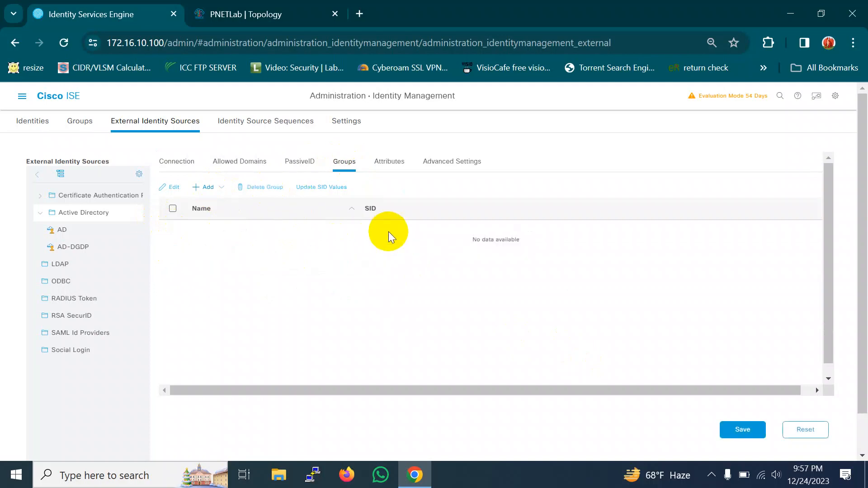
left_click(742, 429)
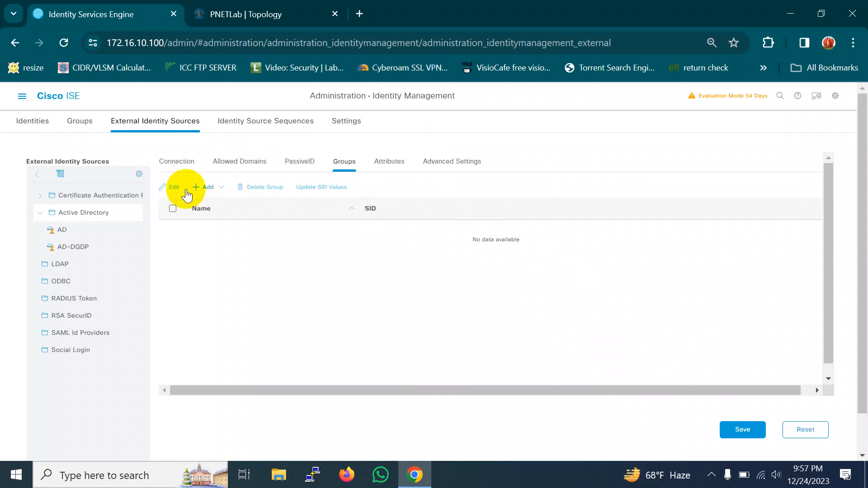
- Retrieve the esl.local directory groups and add esl.local/Users/ISE to the join point's groups
left_click(208, 187)
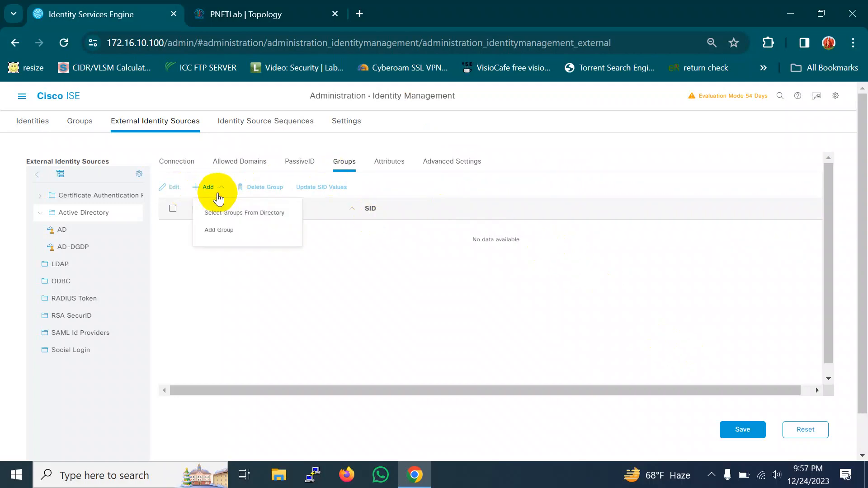
left_click(243, 212)
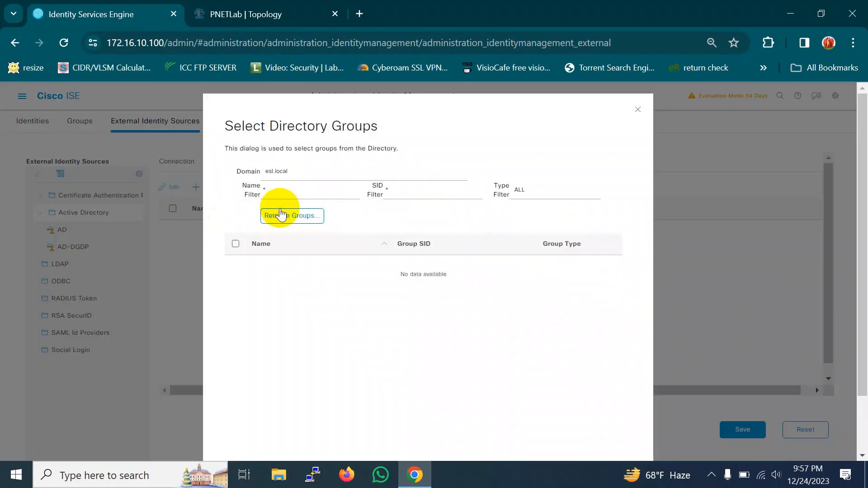
left_click(292, 216)
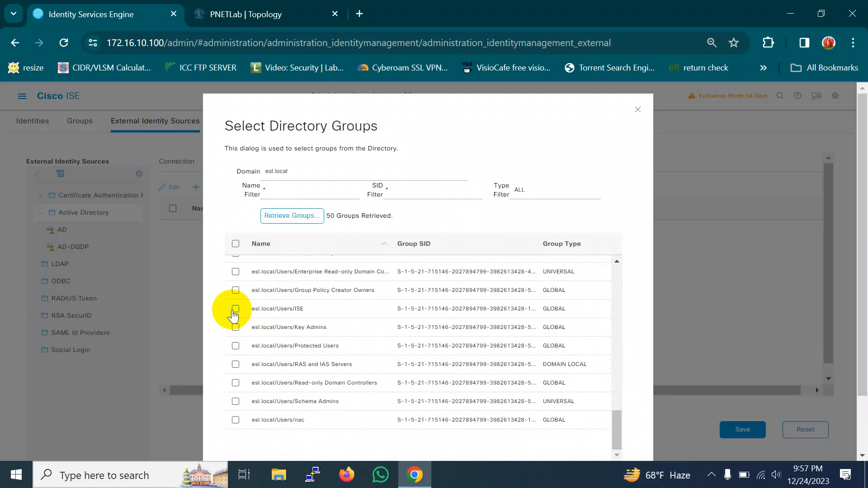
left_click(235, 308)
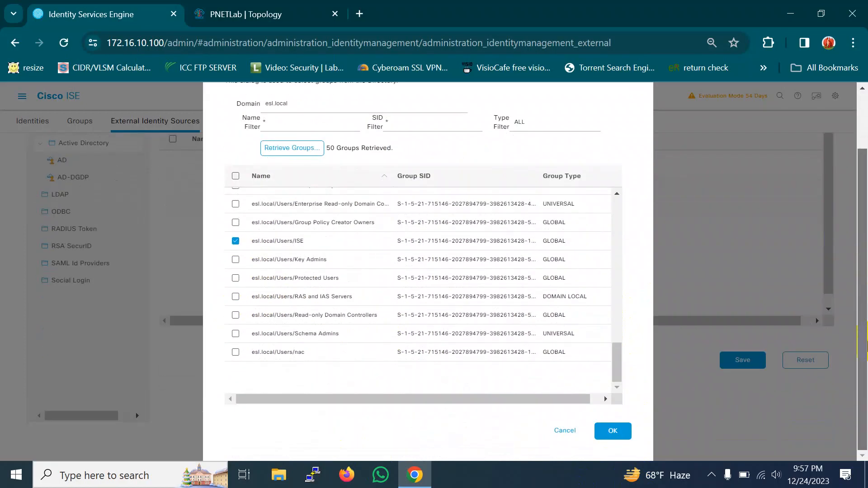
left_click(613, 430)
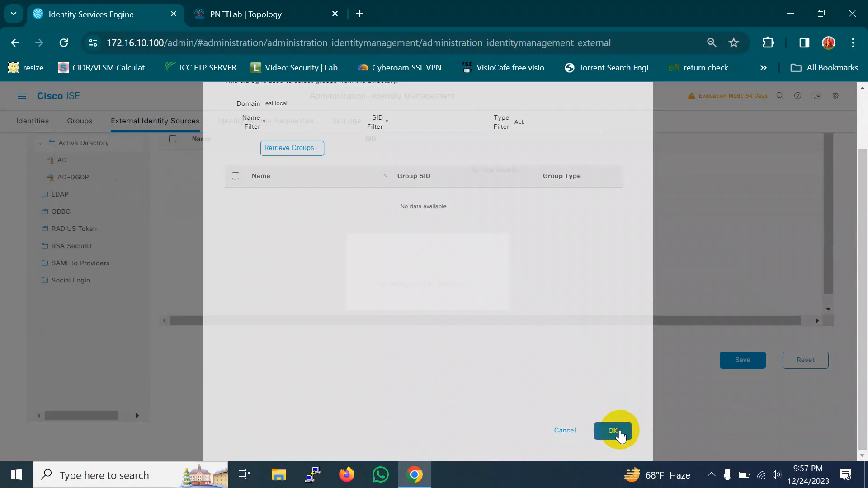
- Save the AD join point with esl.local/Users/ISE as its only group and return to the main menu
left_click(613, 431)
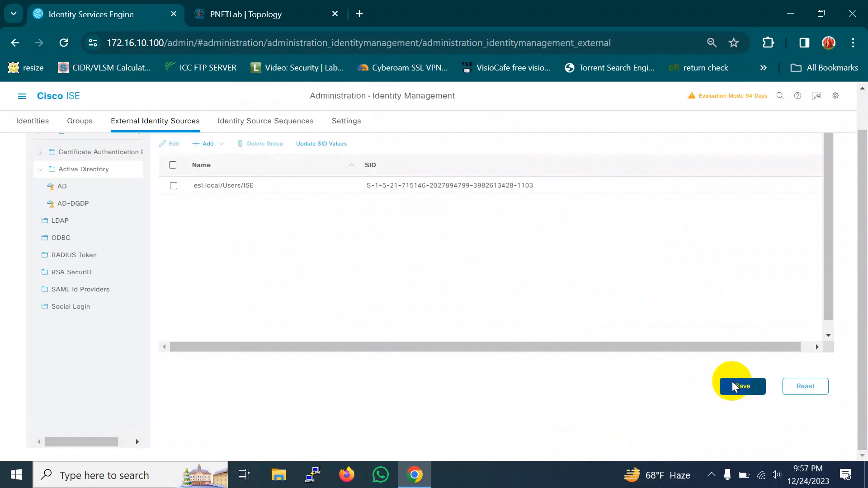
left_click(741, 386)
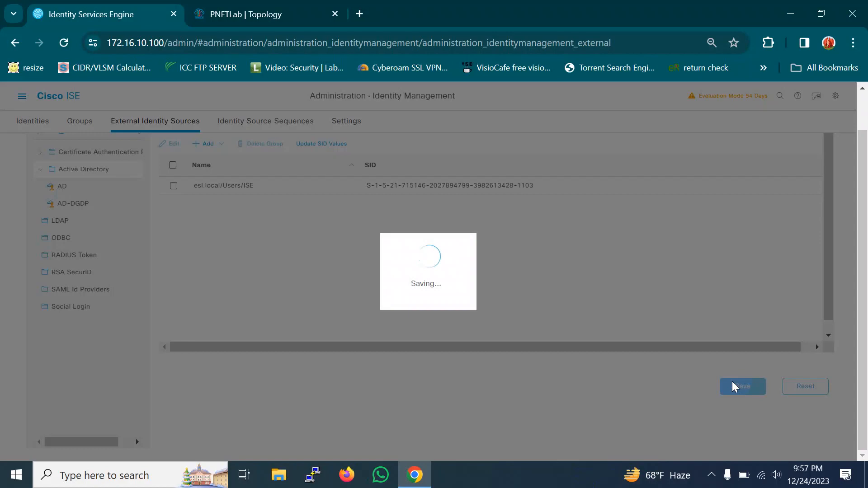
left_click(742, 386)
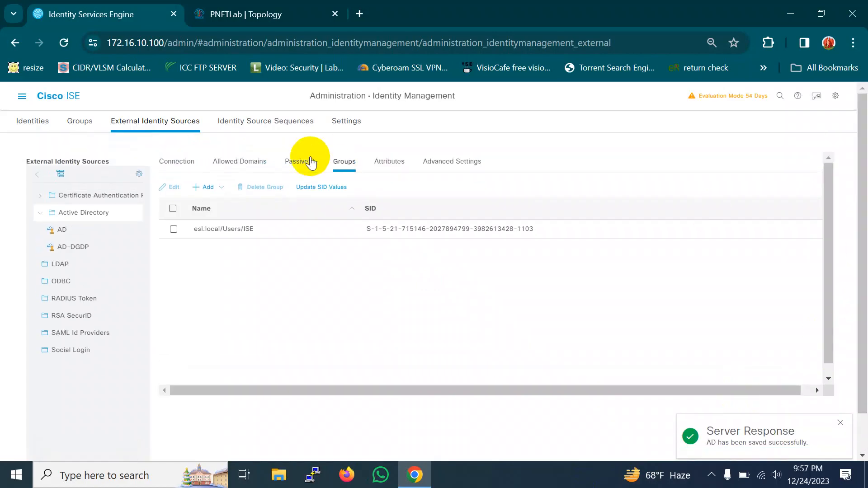
left_click(22, 96)
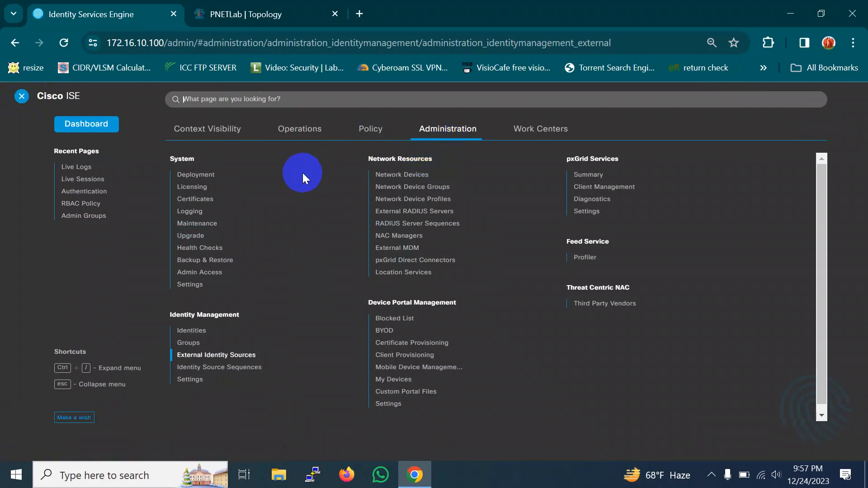
- Set Admin Access authentication to password-based with identity source AD:AD and save
left_click(199, 273)
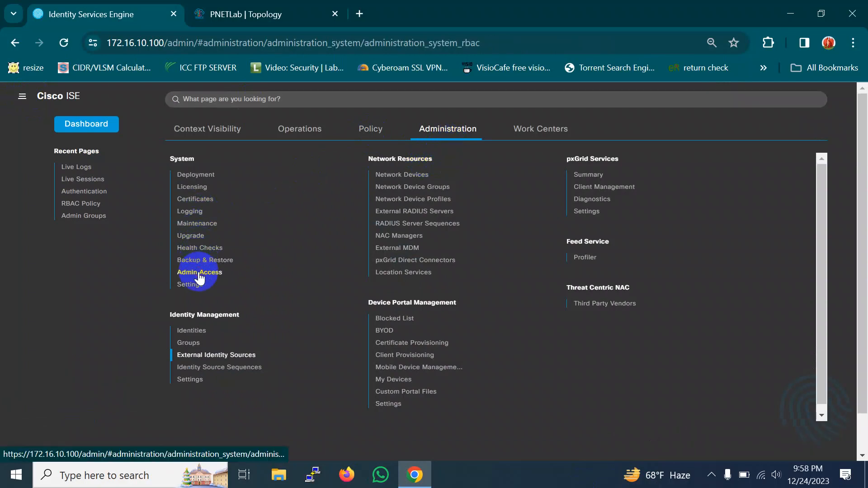
left_click(198, 272)
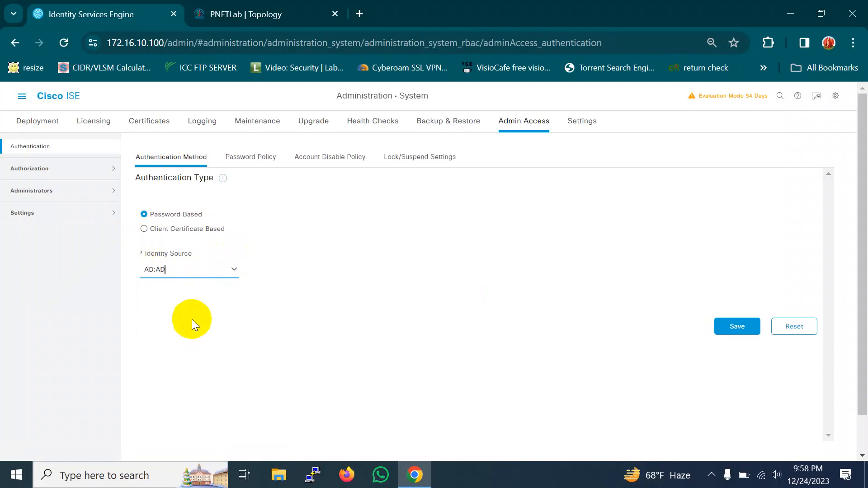
left_click(737, 327)
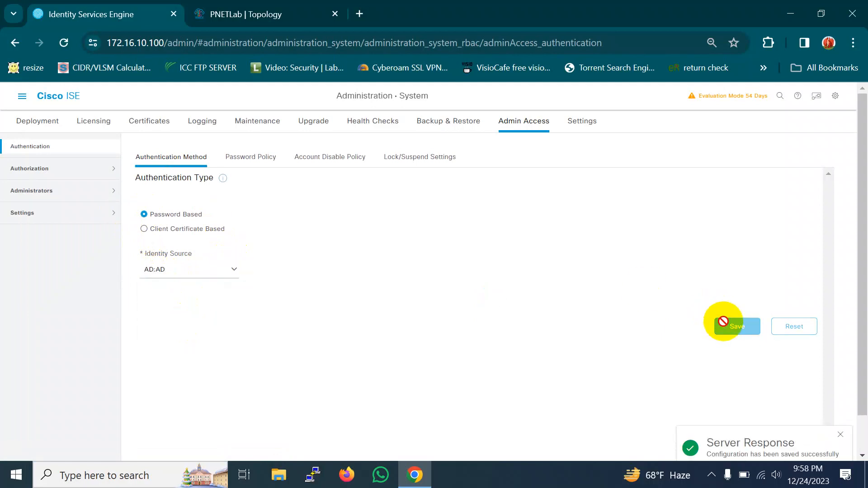
mouse_move(60, 172)
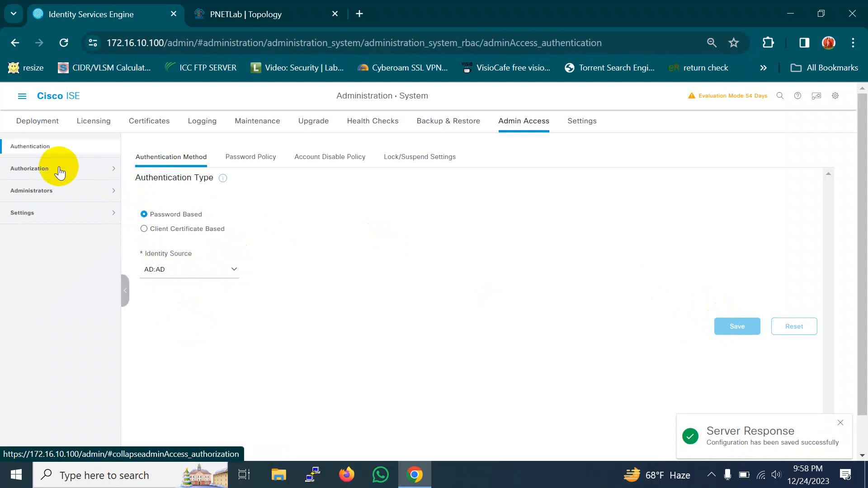
- Create external admin group ISE_admin mapped to esl.local/Users/ISE and submit it
left_click(31, 190)
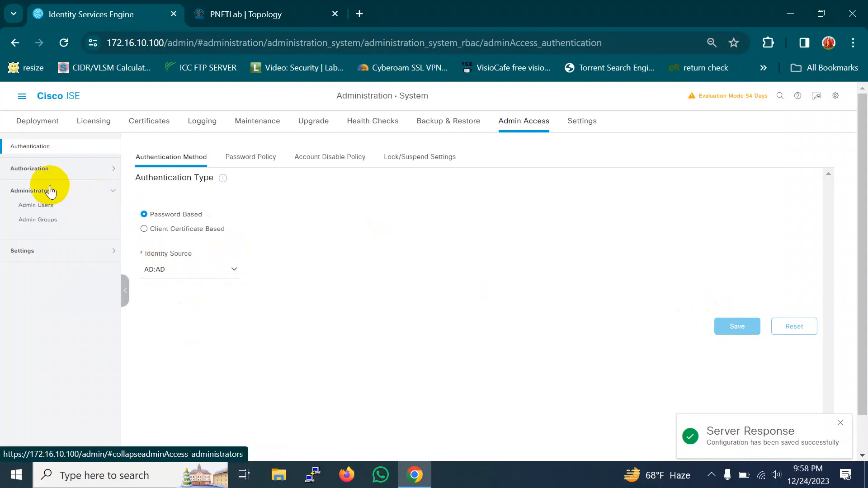
left_click(38, 219)
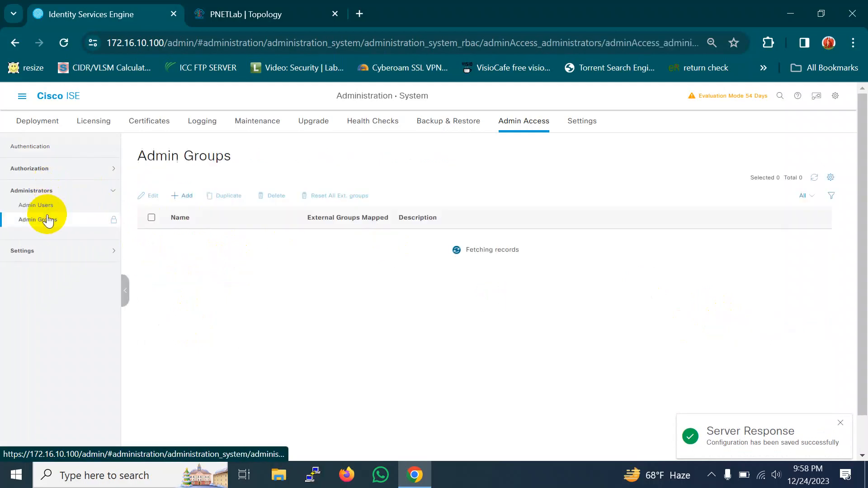
left_click(38, 219)
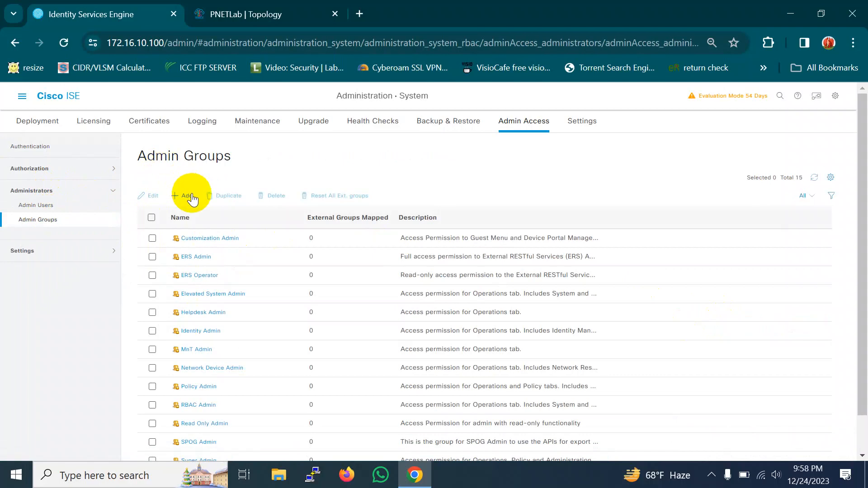
left_click(182, 195)
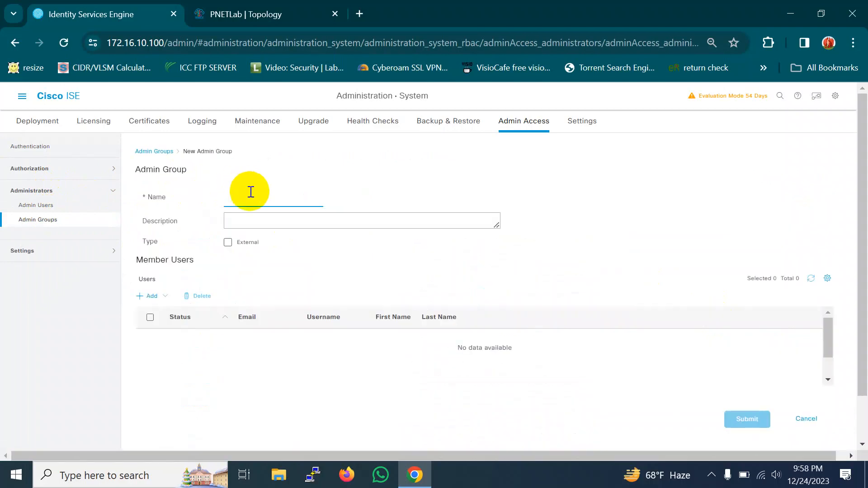
type("ISE_")
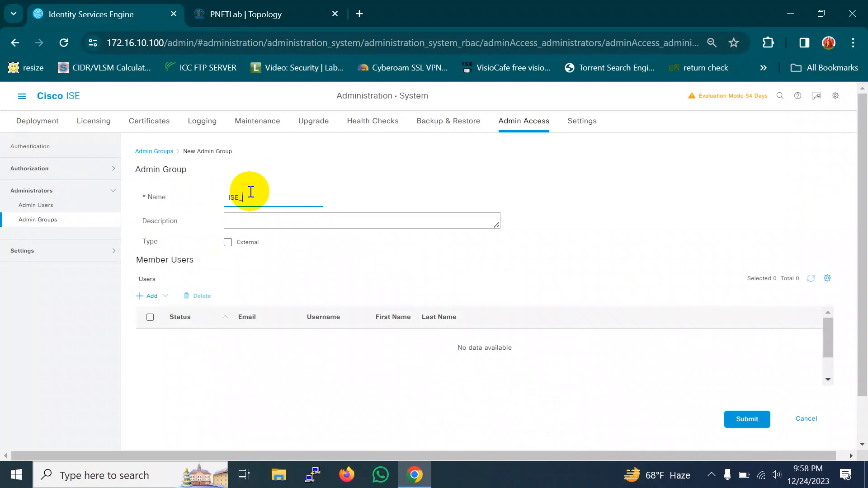
type("admin")
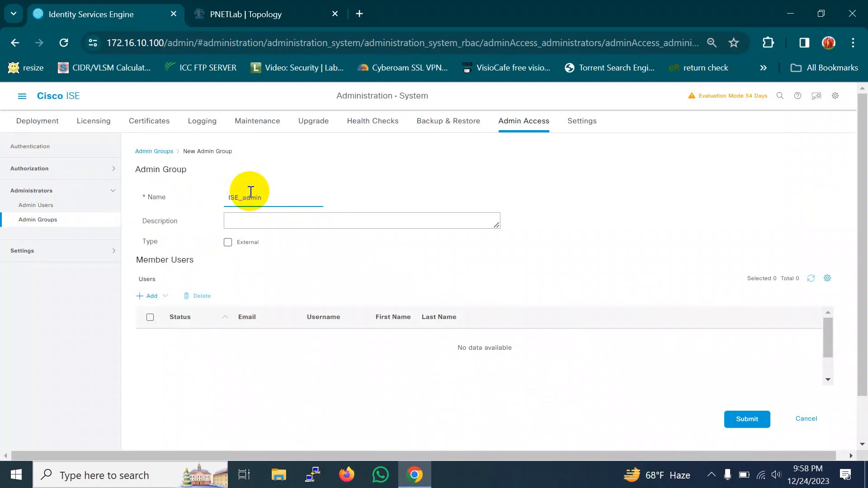
left_click(228, 242)
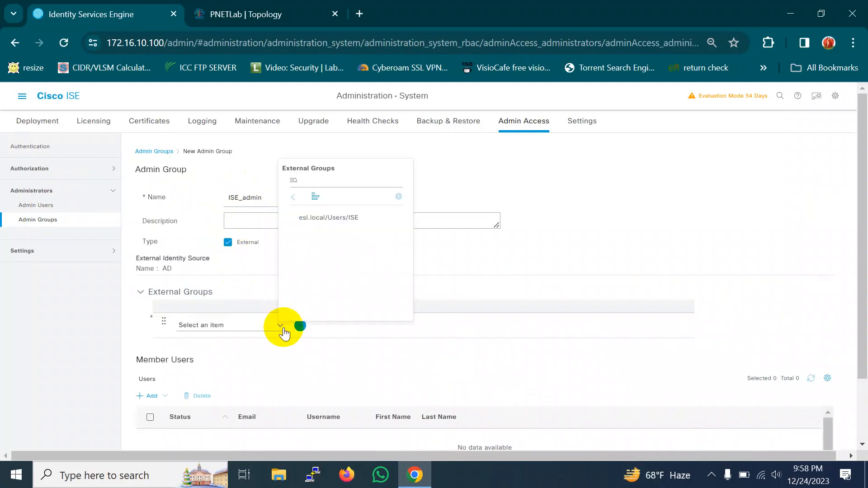
left_click(328, 217)
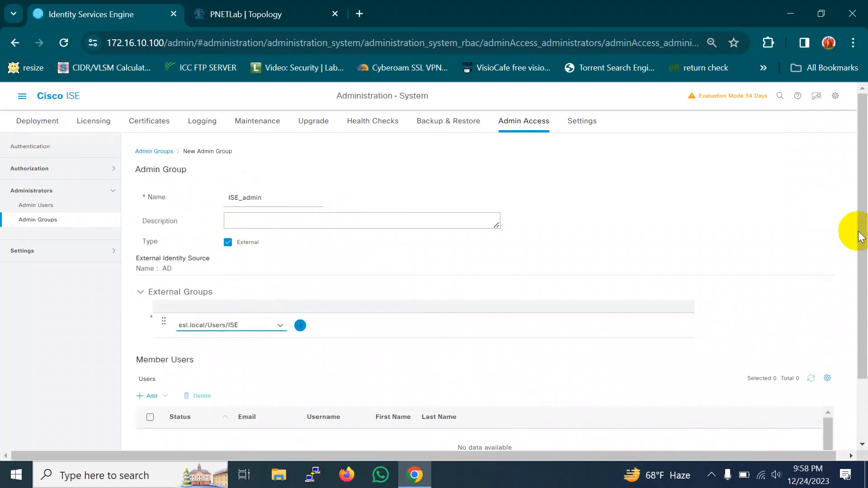
scroll("down", 3)
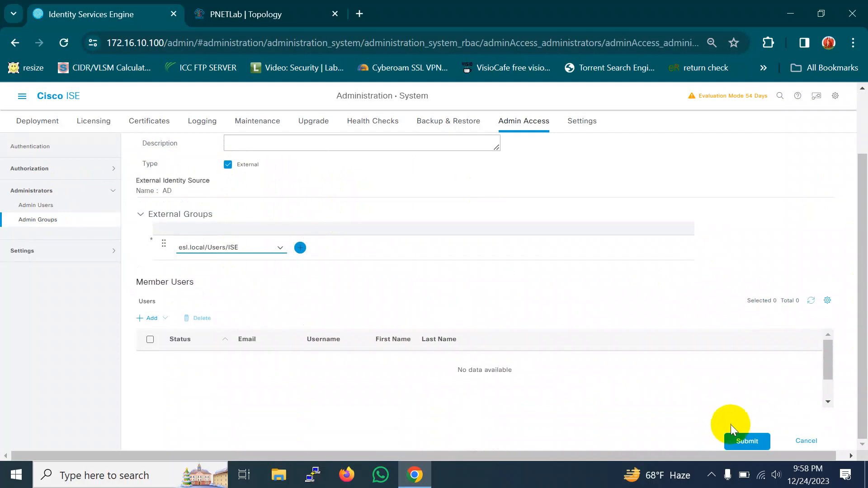
left_click(746, 442)
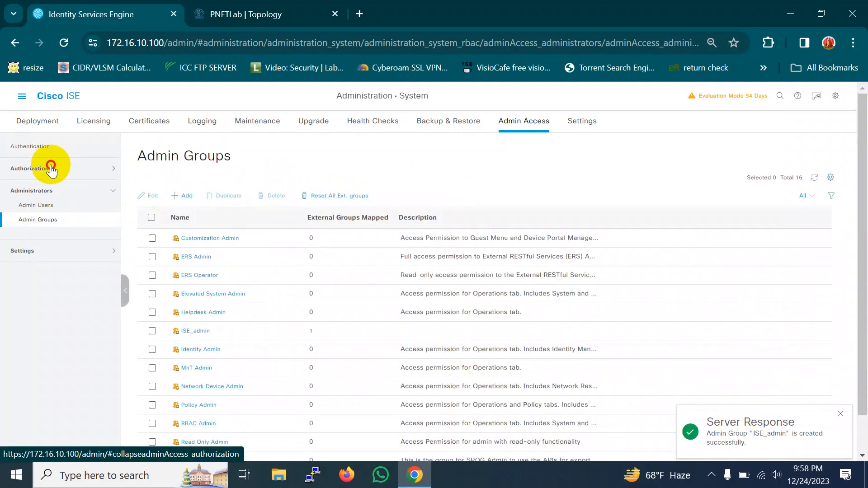
- Duplicate the Customization Admin Policy RBAC rule and name the copy ISE-admin
left_click(30, 169)
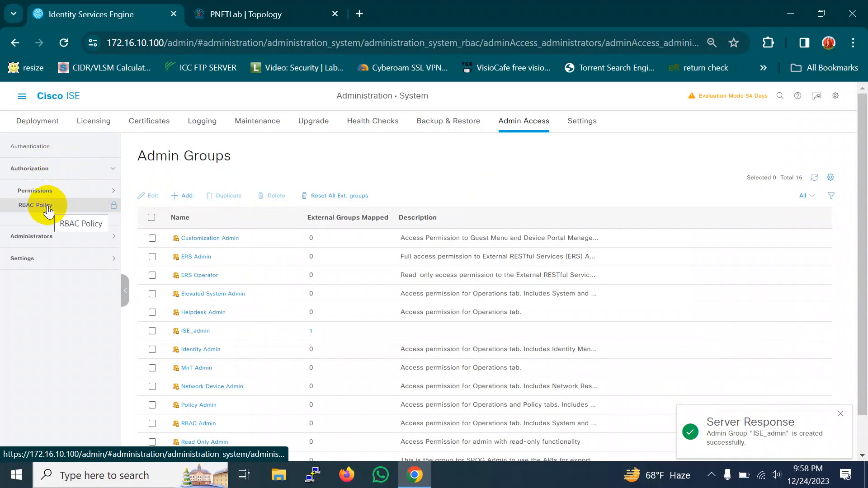
left_click(35, 205)
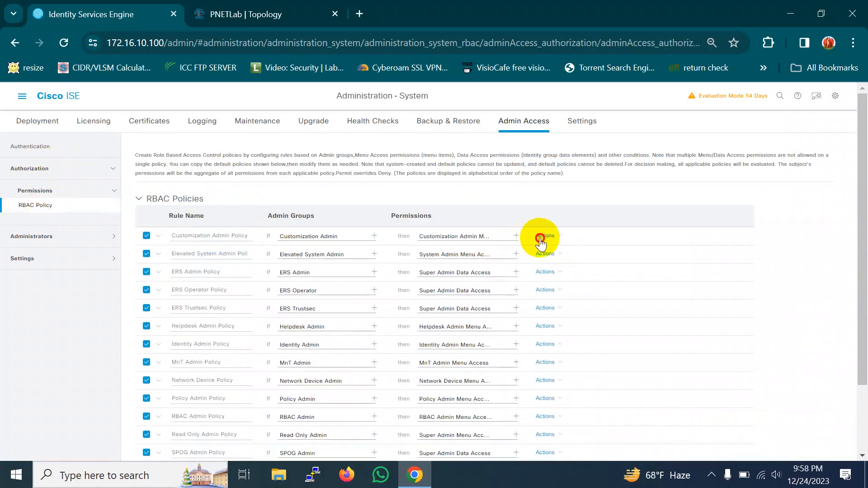
left_click(544, 235)
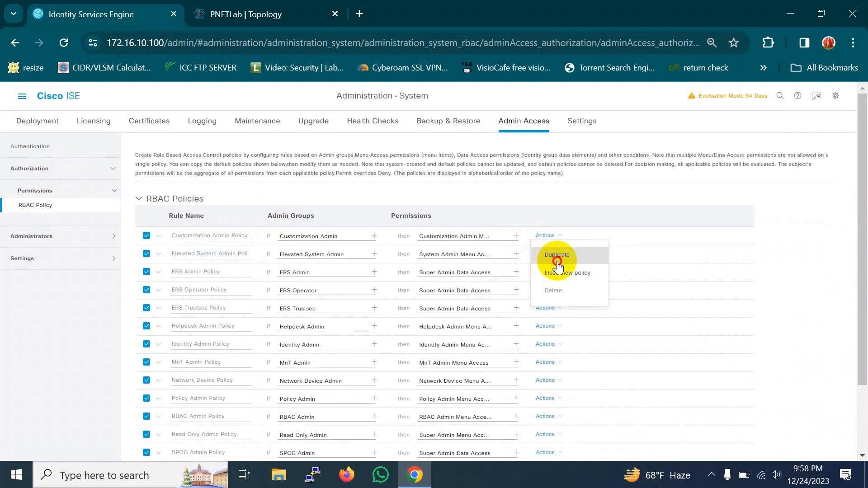
left_click(557, 255)
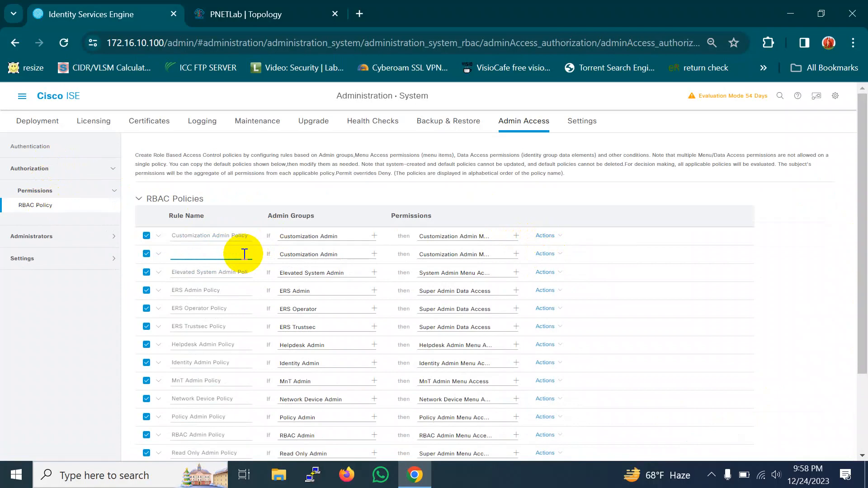
type("ISE-a")
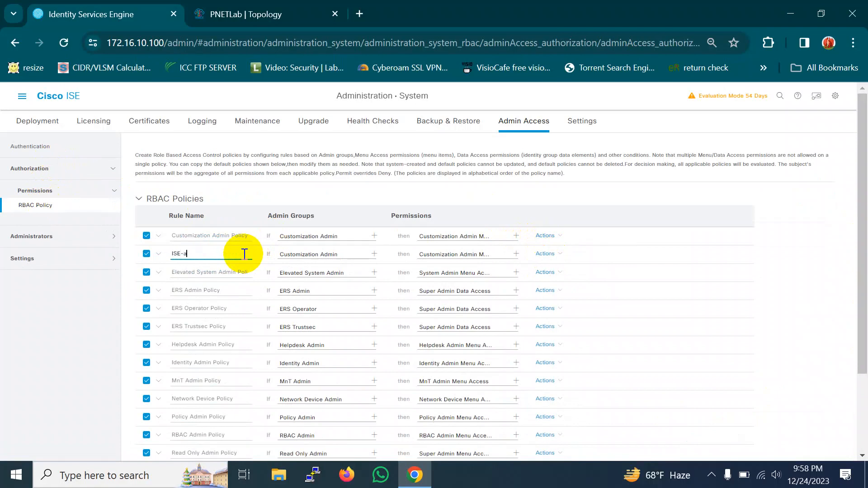
type("dmin")
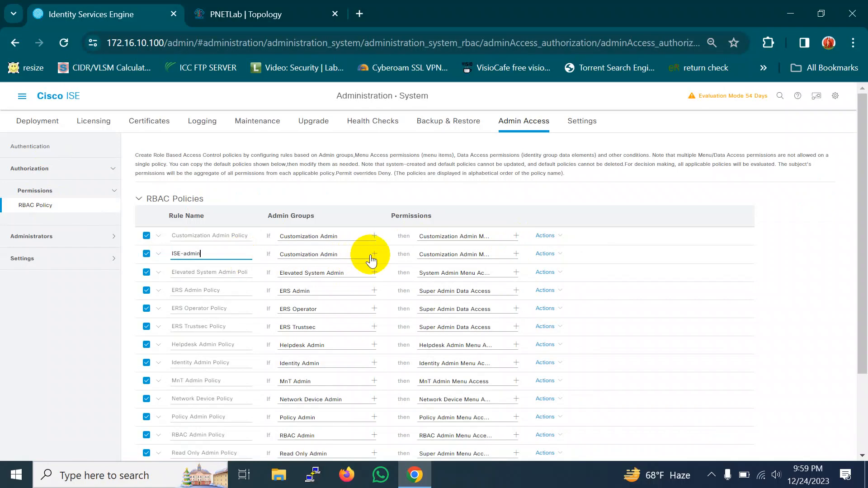
left_click(373, 253)
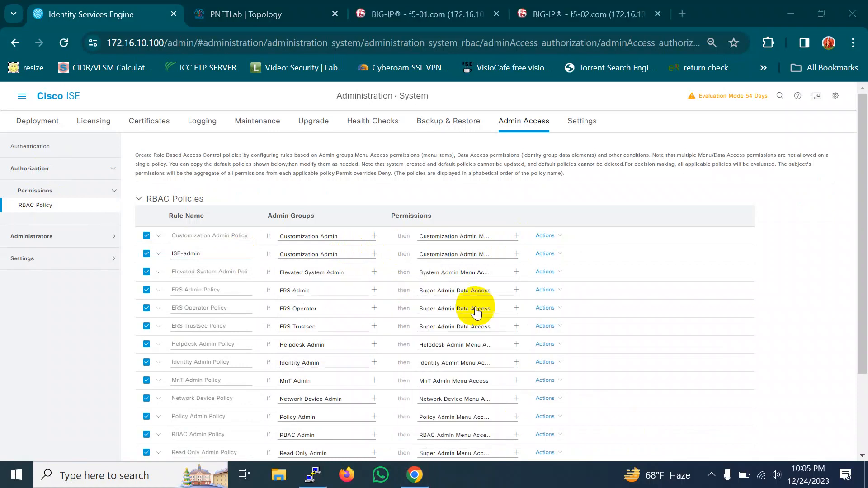
mouse_move(376, 254)
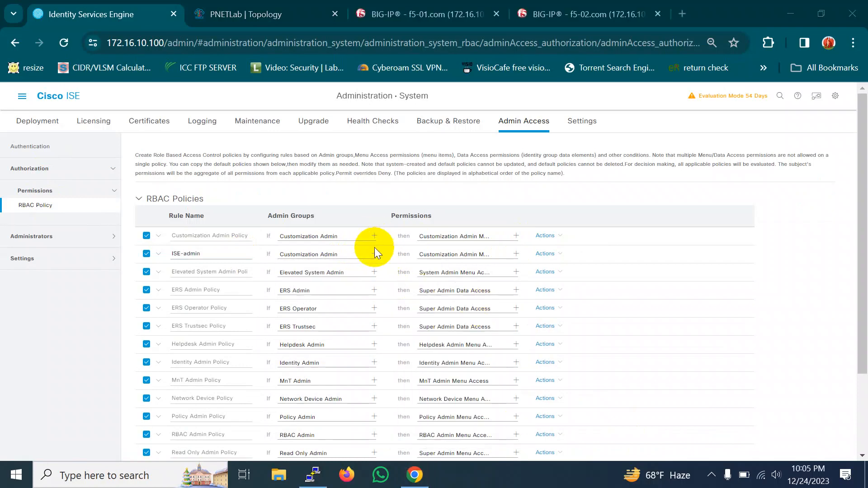
- Change the ISE-admin rule's admin group from Customization Admin to ISE_admin
left_click(374, 254)
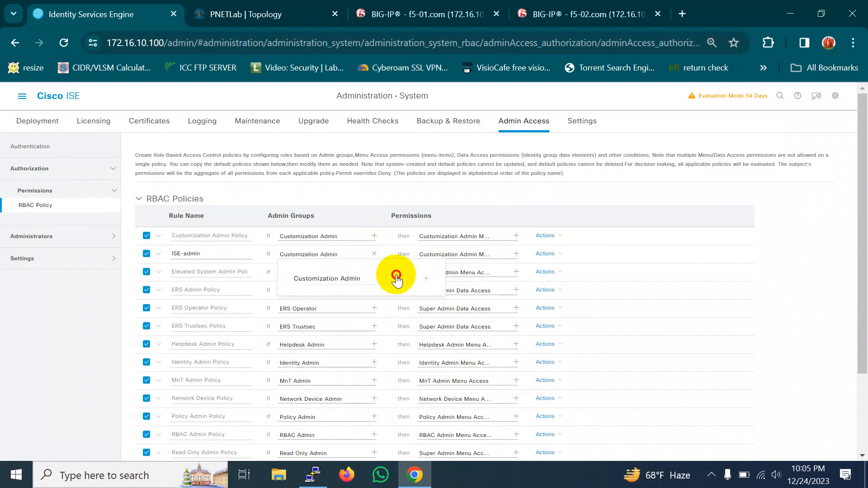
left_click(396, 276)
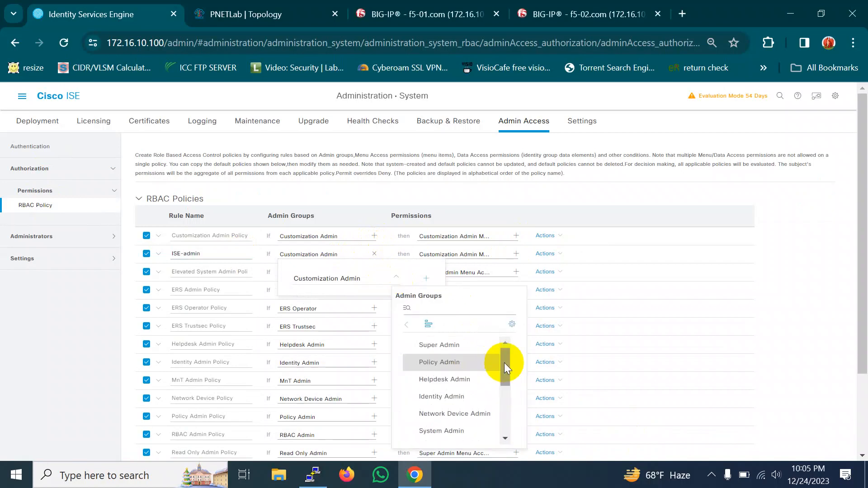
scroll("down", 3)
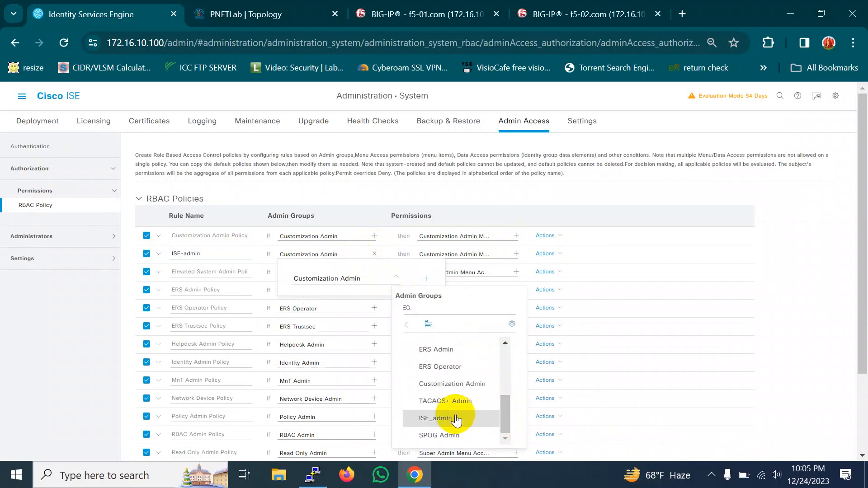
left_click(437, 418)
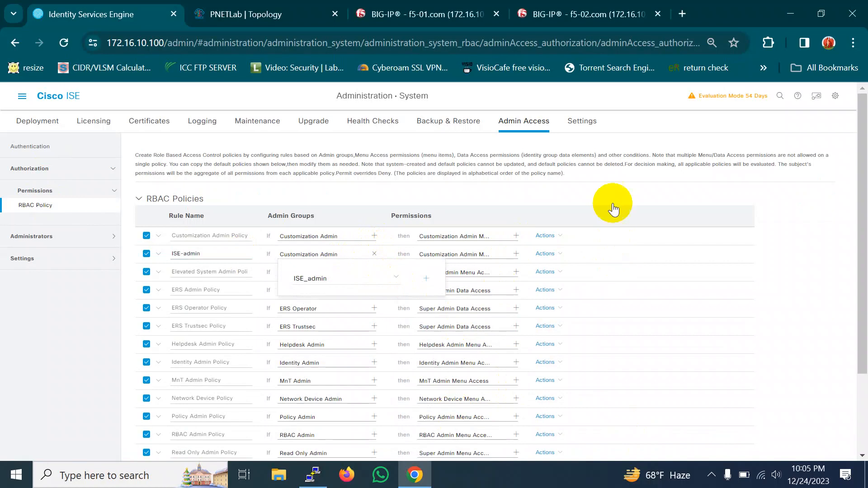
left_click(140, 198)
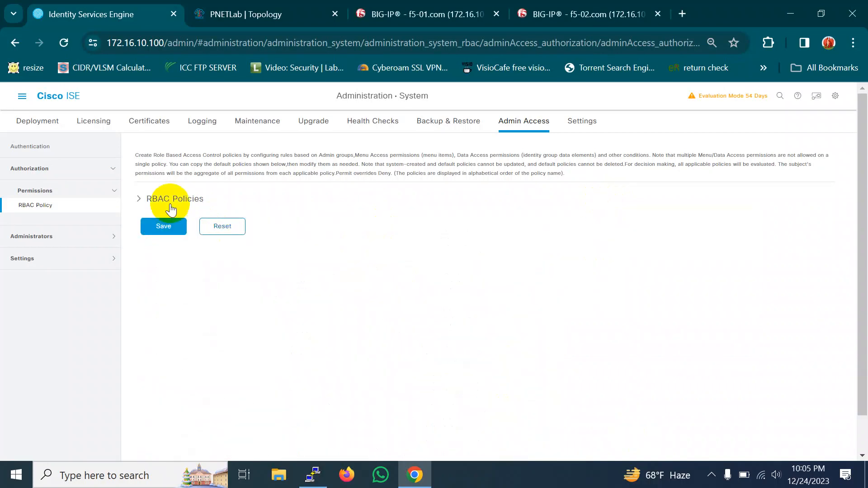
left_click(139, 198)
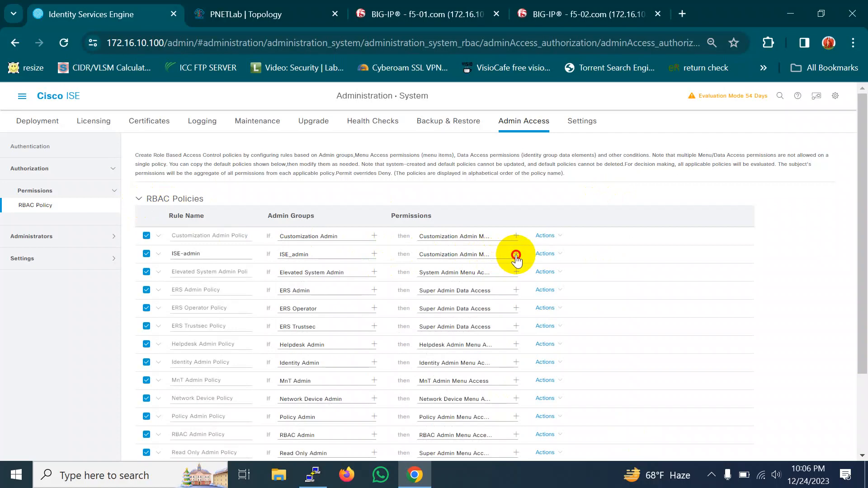
- Grant ISE-admin Super Admin Menu Access and Super Admin Data Access, save the RBAC policies and sign out
left_click(515, 254)
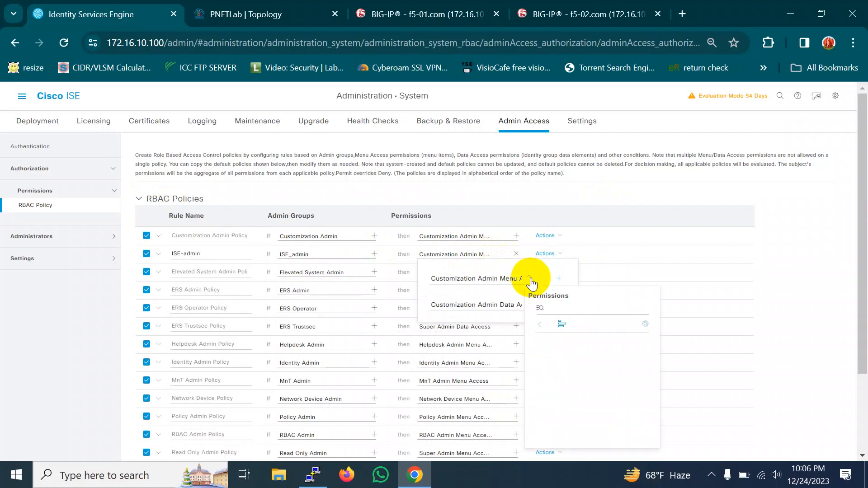
left_click(558, 277)
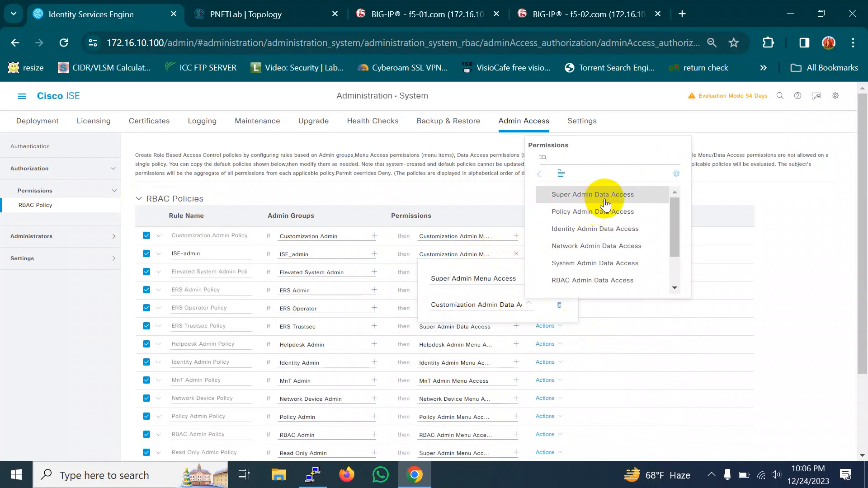
left_click(593, 194)
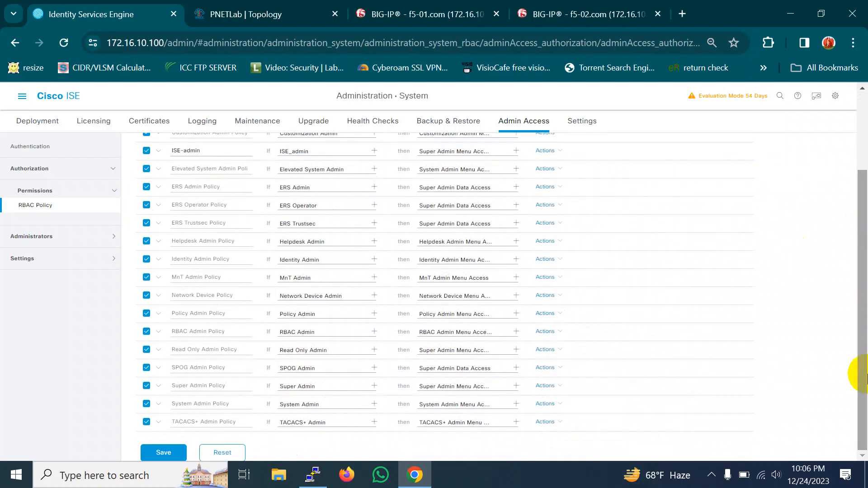
left_click(162, 452)
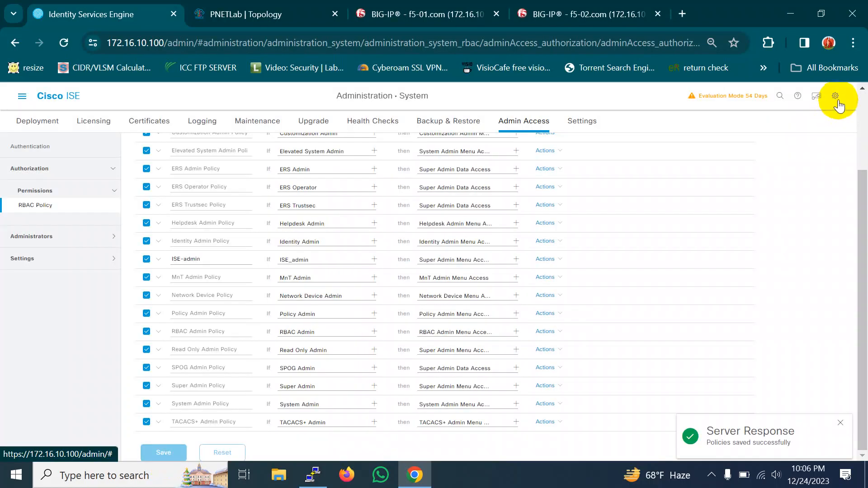
left_click(837, 96)
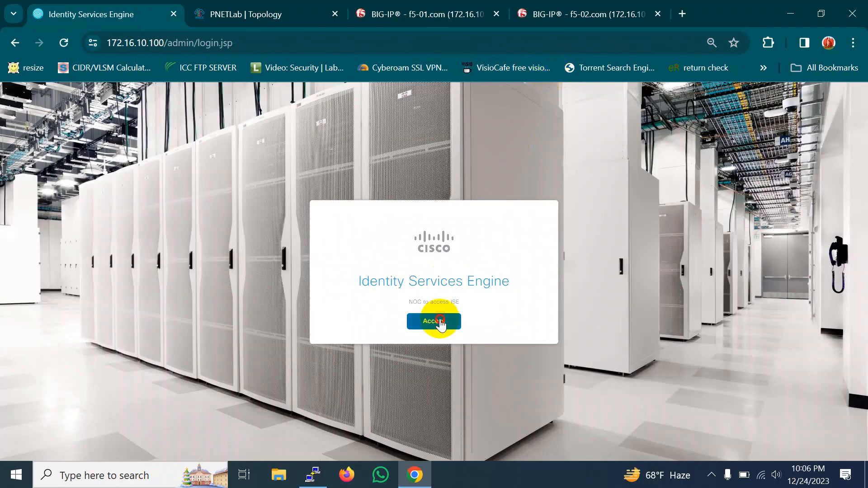
- Log in as AD user 'user' with identity source AD:AD to reach the admin portal
left_click(433, 321)
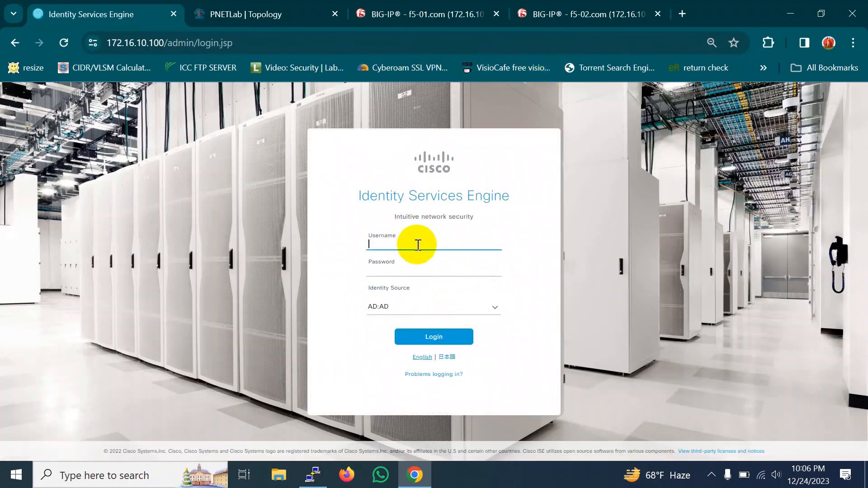
type("user")
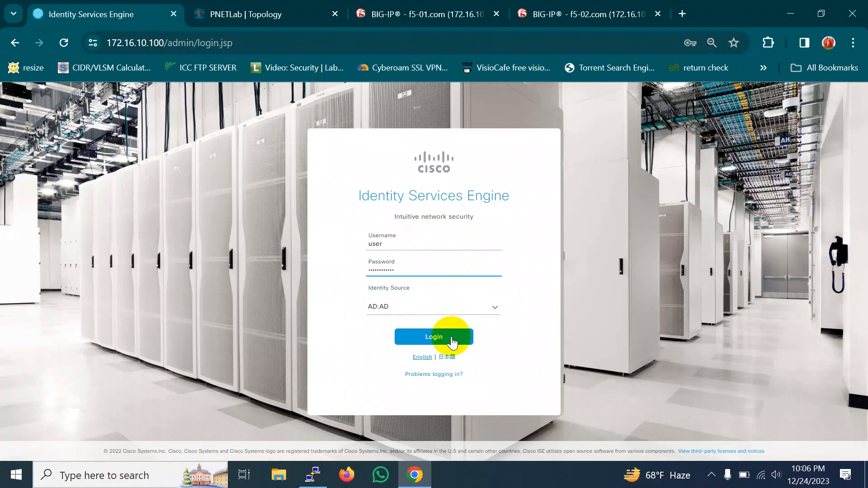
left_click(433, 336)
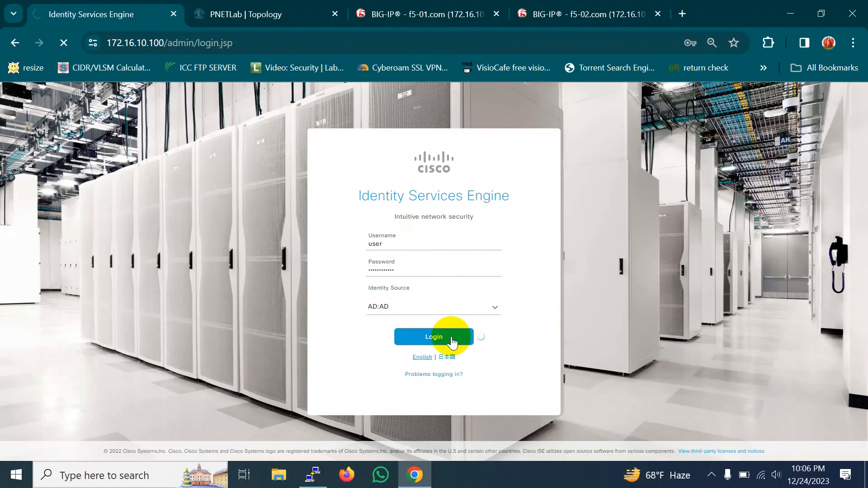
left_click(433, 337)
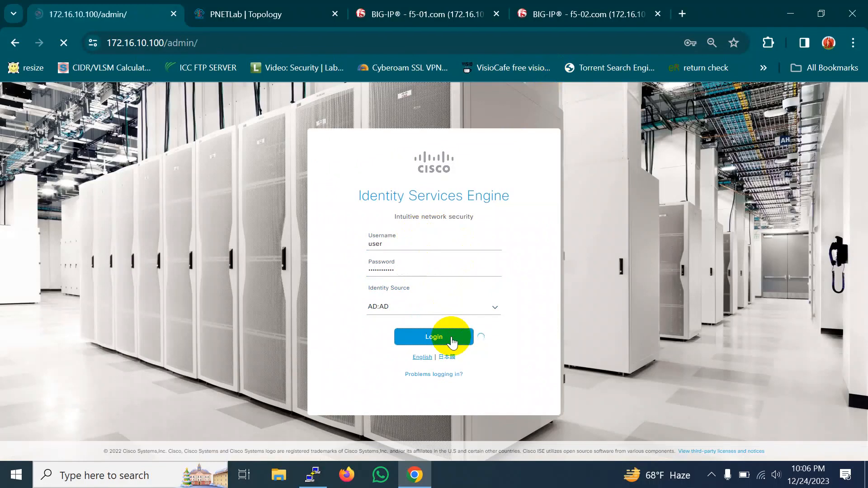